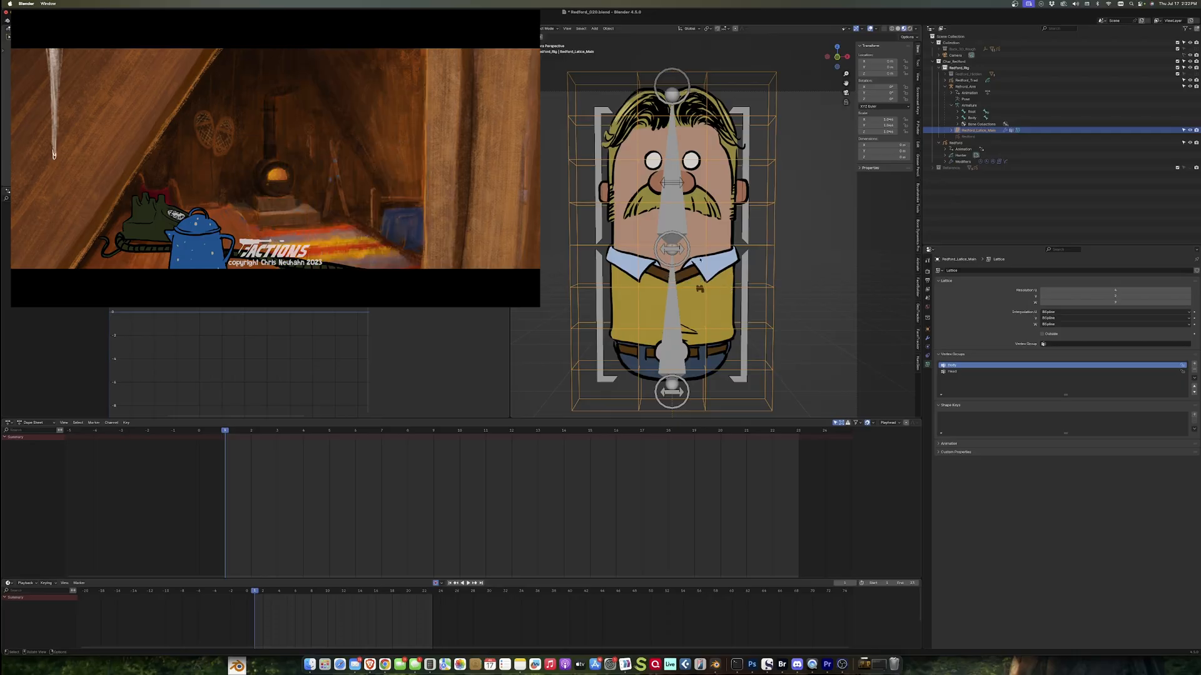
# - Select the Redford armature in the Outliner to pose its bone controls
pyautogui.click(964, 86)
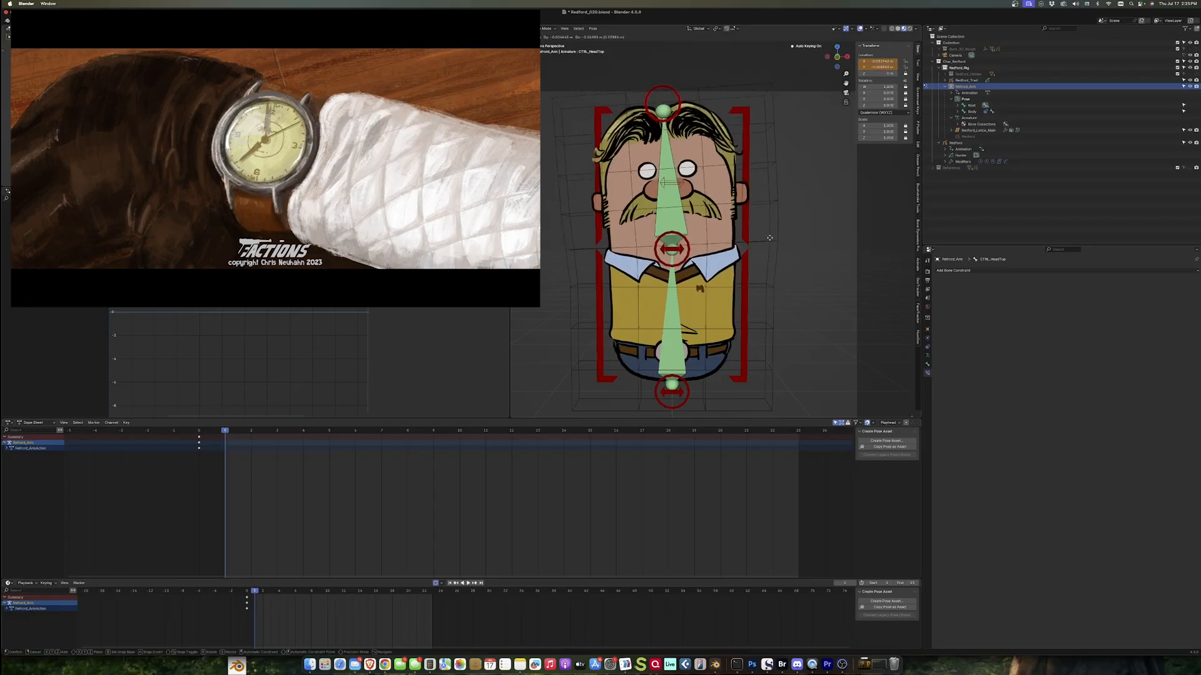
# - Select the Redford grease-pencil object and return the playhead to frame 1
pyautogui.click(971, 111)
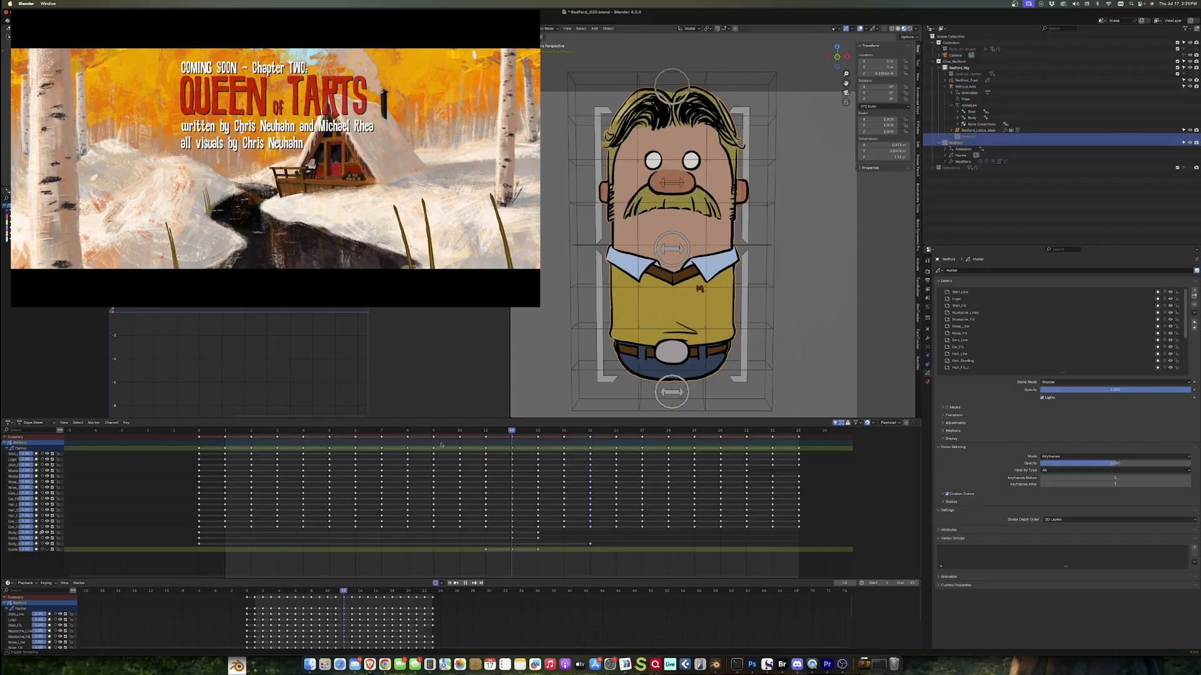
pyautogui.click(224, 430)
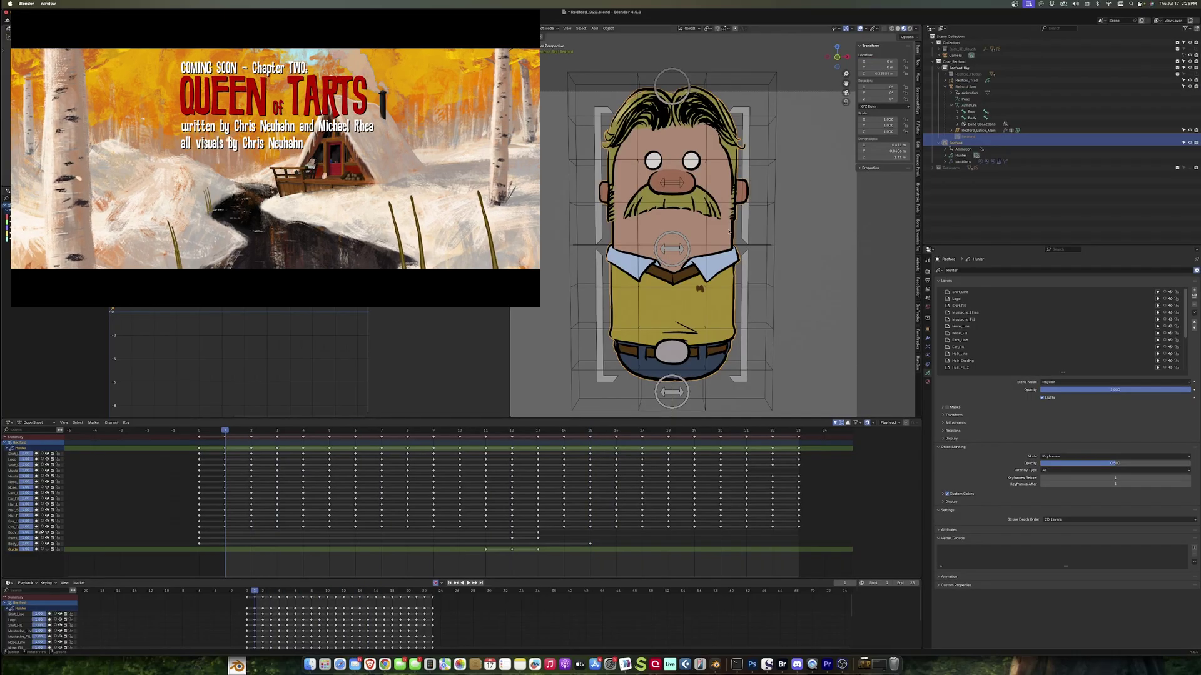